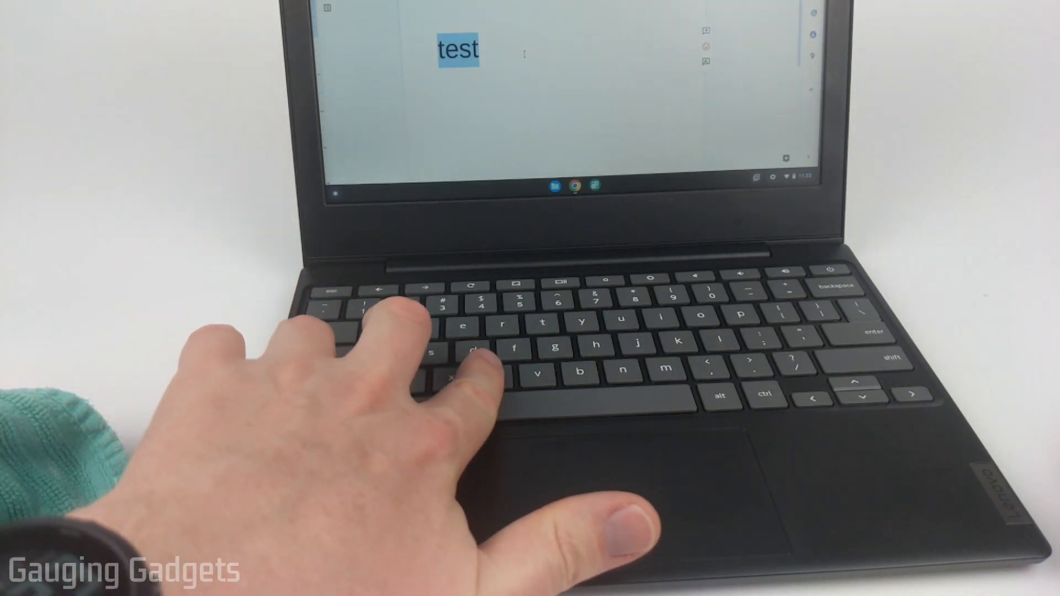
# Step: Copy the selected word 'test' with Ctrl+C
pyautogui.press('ctrl+c')
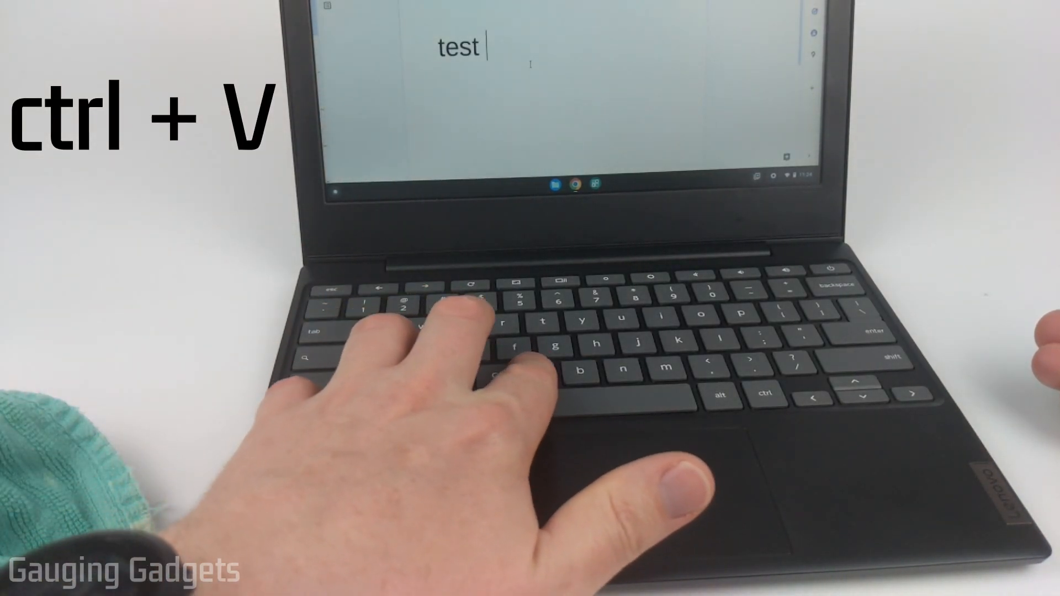
# Step: Paste the copied word so the line reads 'test test'
pyautogui.press('ctrl+v')
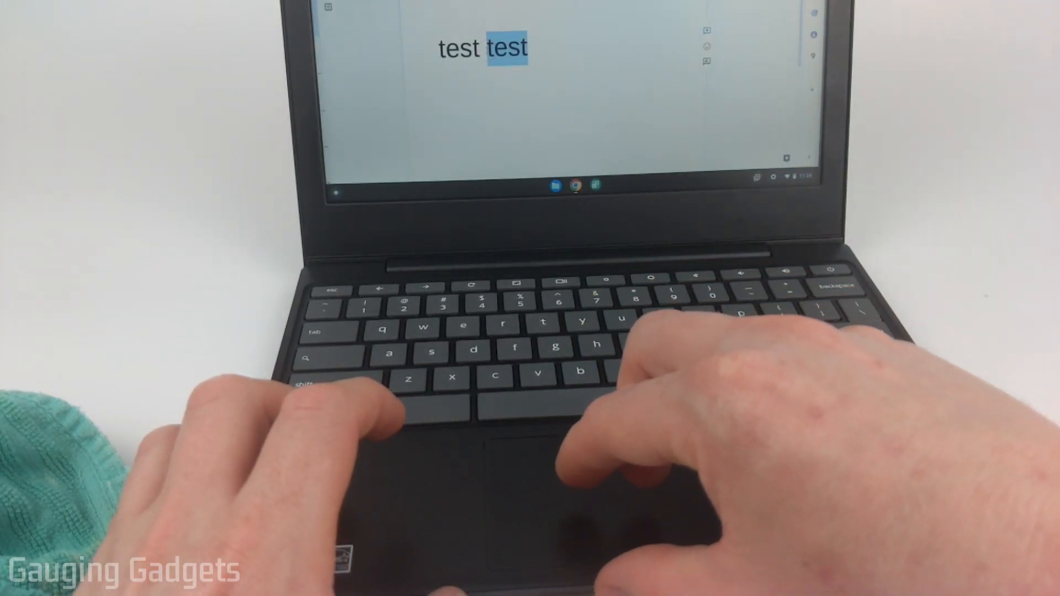
pyautogui.rightClick(509, 42)
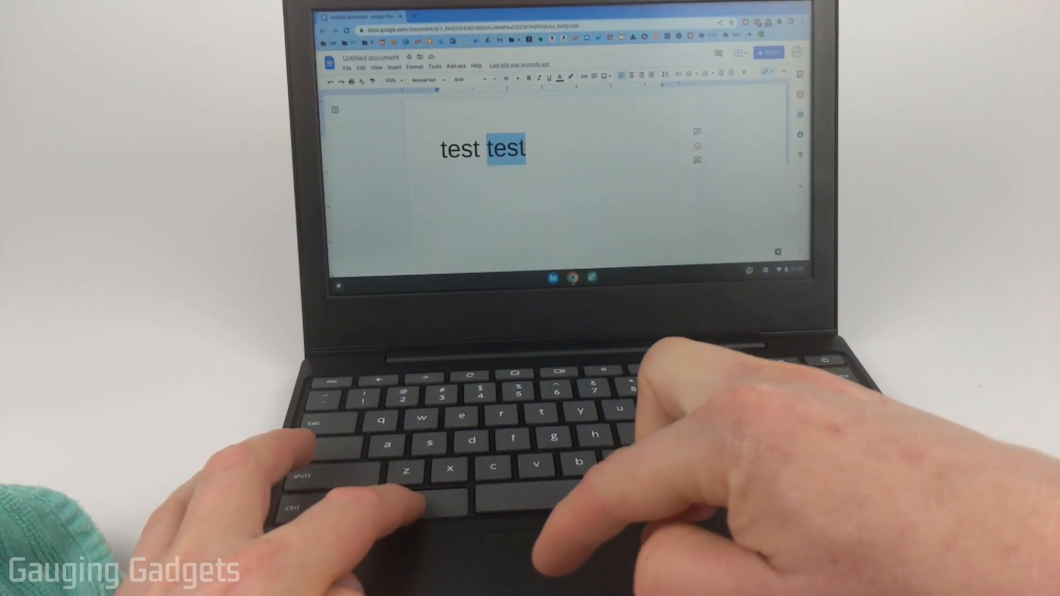
# Step: Show the Cut, Copy and Paste context menu for the second 'test'
pyautogui.rightClick(506, 149)
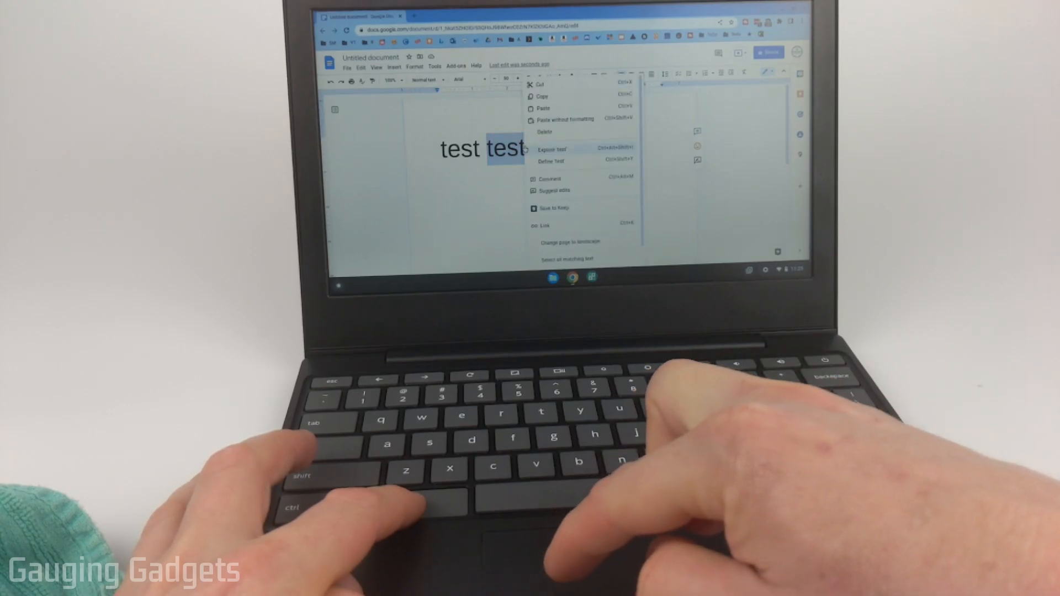